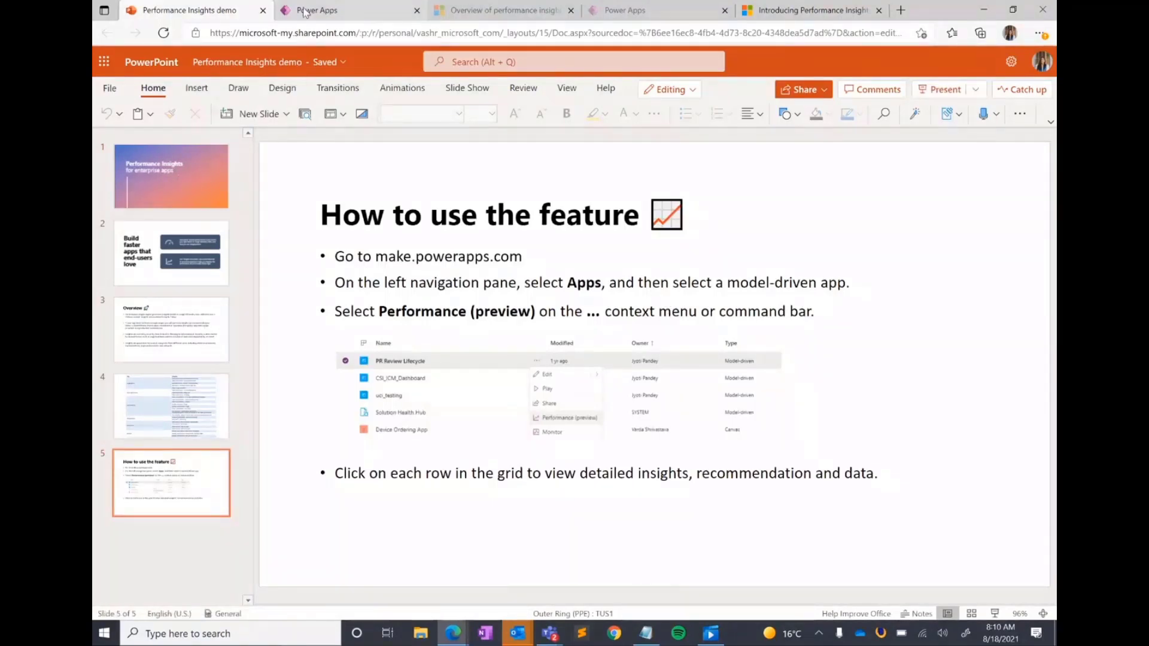
- Switch from PowerPoint to the Power Apps apps list and expand more actions for Dynamics 365 Portals
{"action": "left_click", "coordinate": [315, 11]}
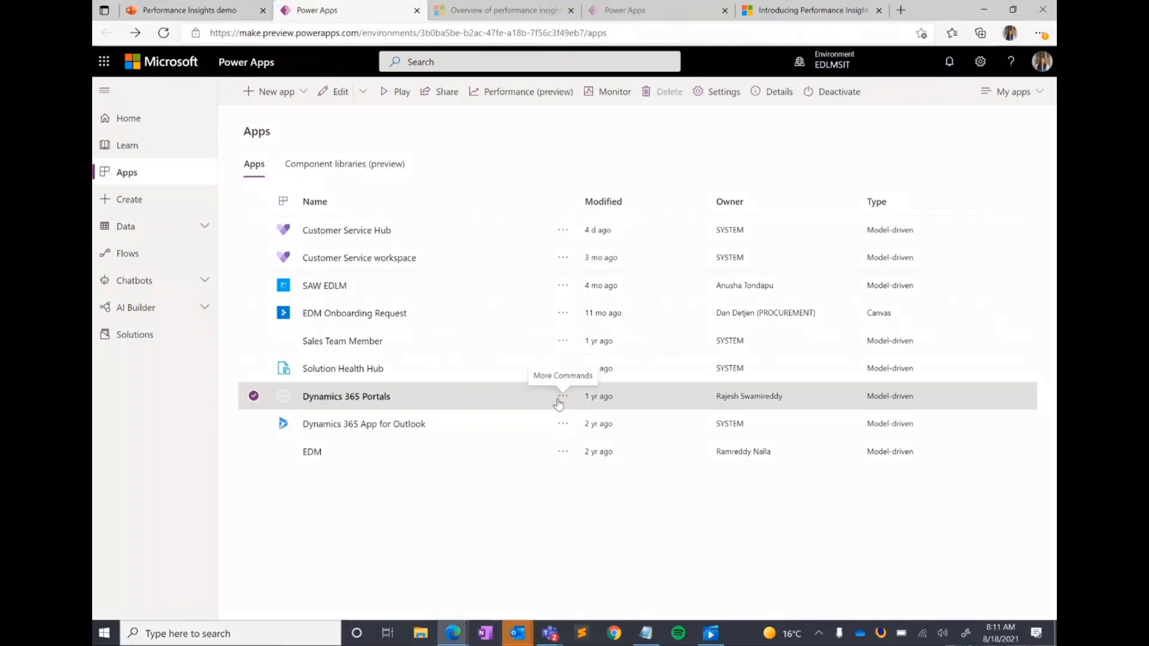
{"action": "left_click", "coordinate": [563, 396]}
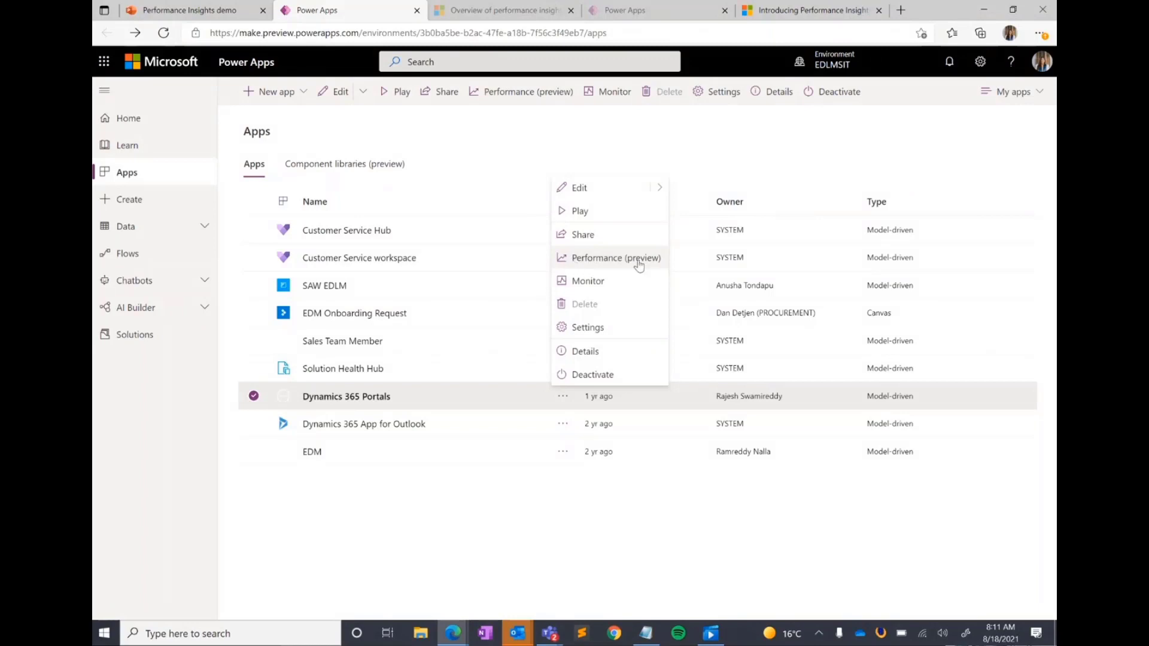
{"action": "mouse_move", "coordinate": [614, 265]}
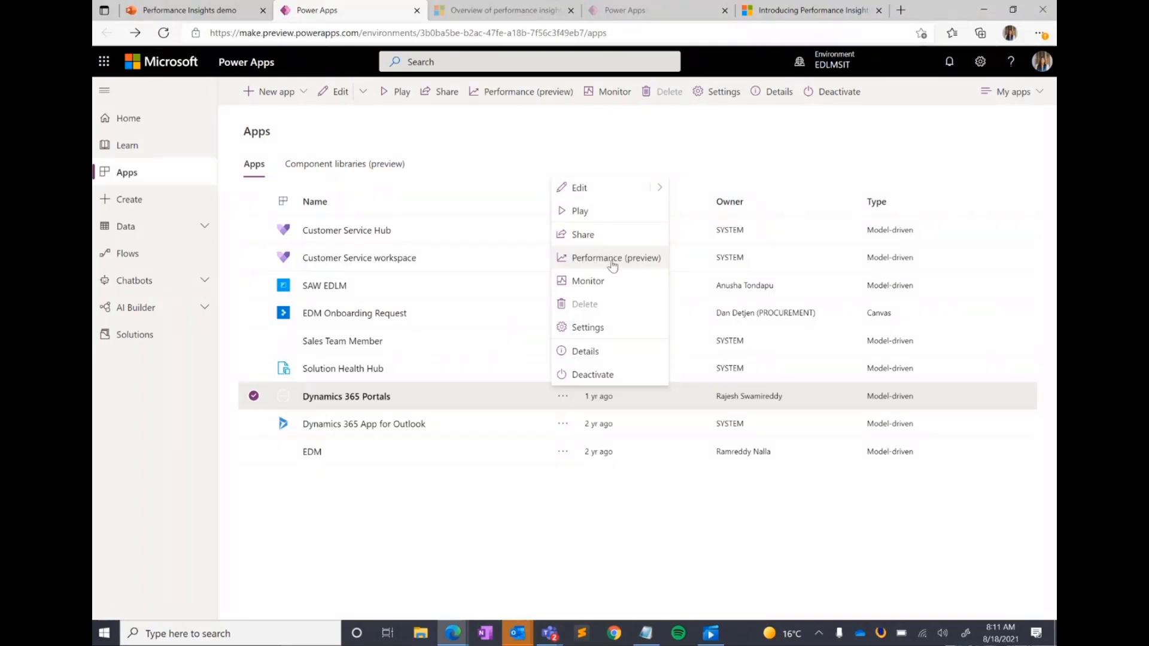
- Choose Performance (preview) to load the Dynamics 365 Portals insights grid with the plugin trace log warning
{"action": "left_click", "coordinate": [616, 259]}
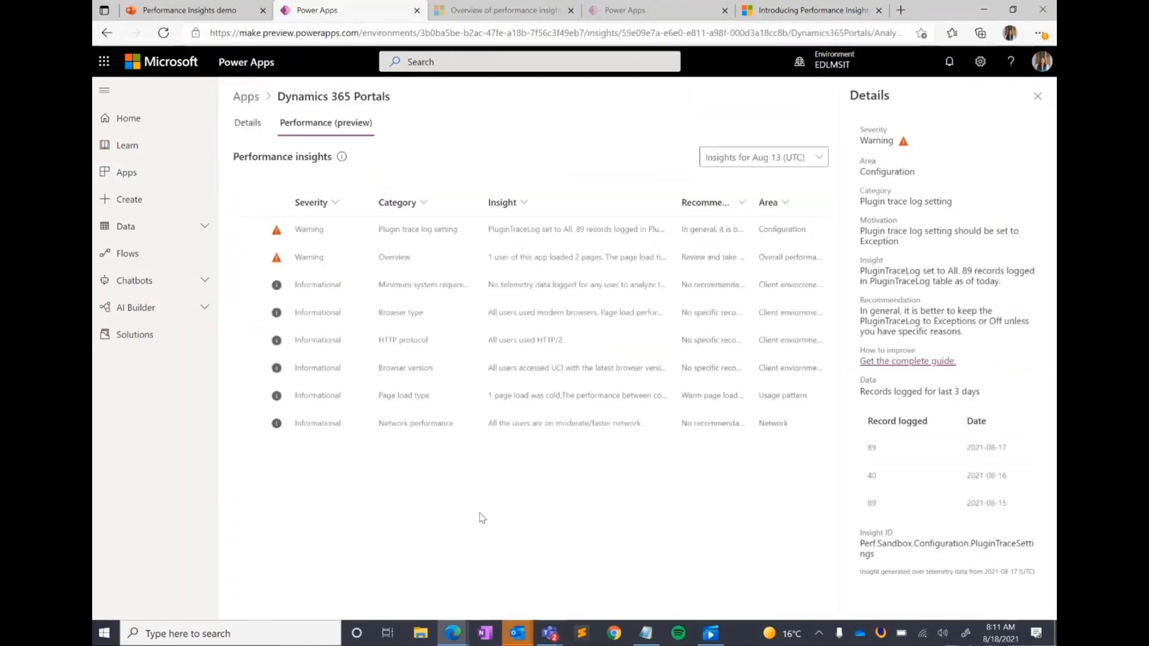
{"action": "mouse_move", "coordinate": [517, 519]}
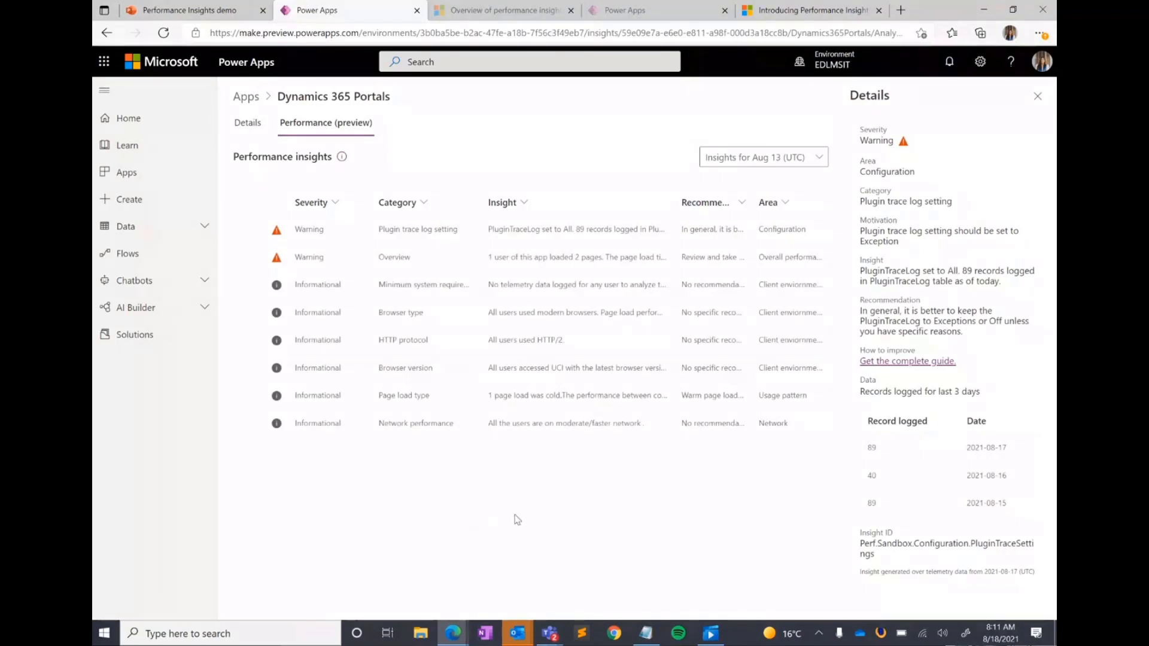
{"action": "mouse_move", "coordinate": [337, 222]}
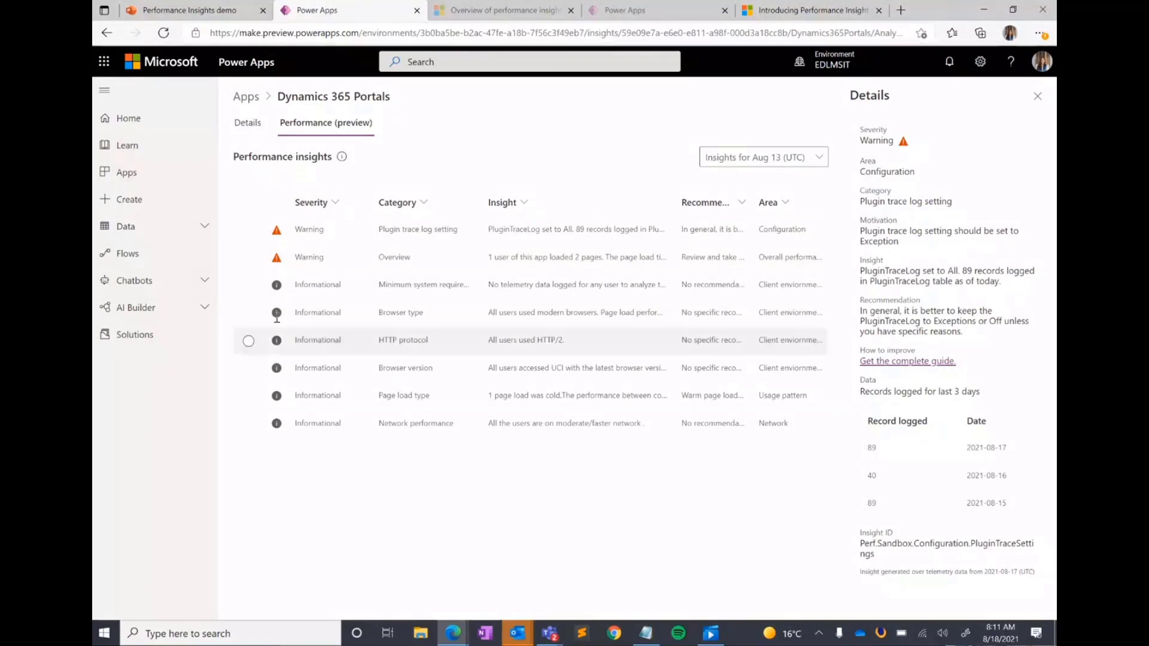
{"action": "mouse_move", "coordinate": [355, 515]}
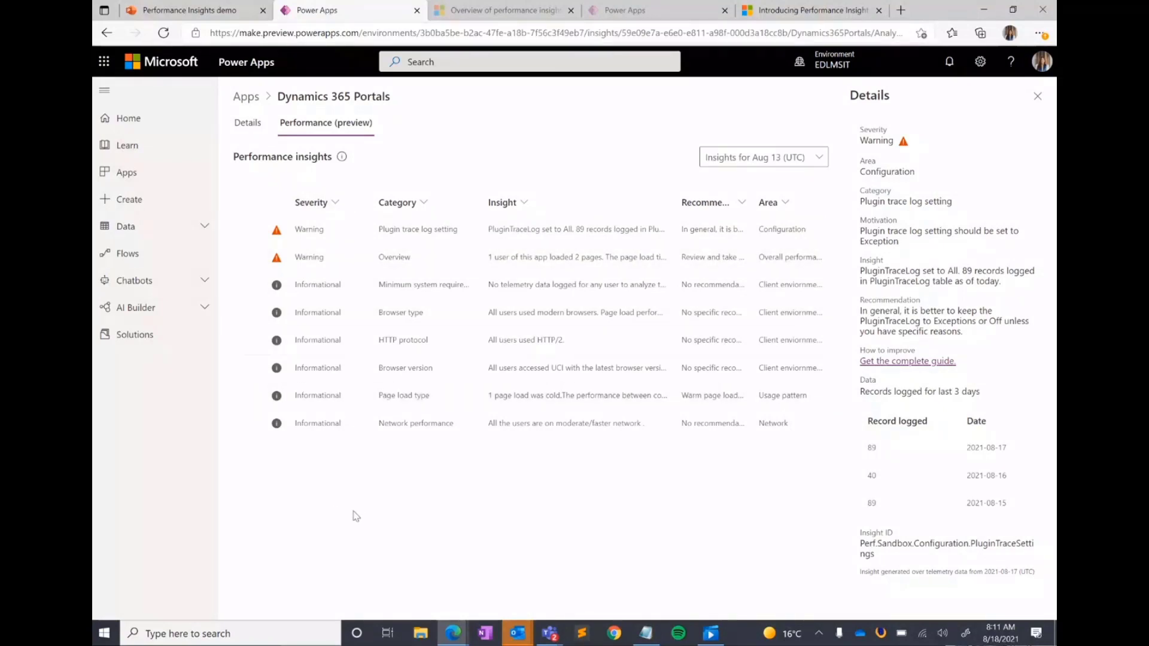
{"action": "mouse_move", "coordinate": [357, 263]}
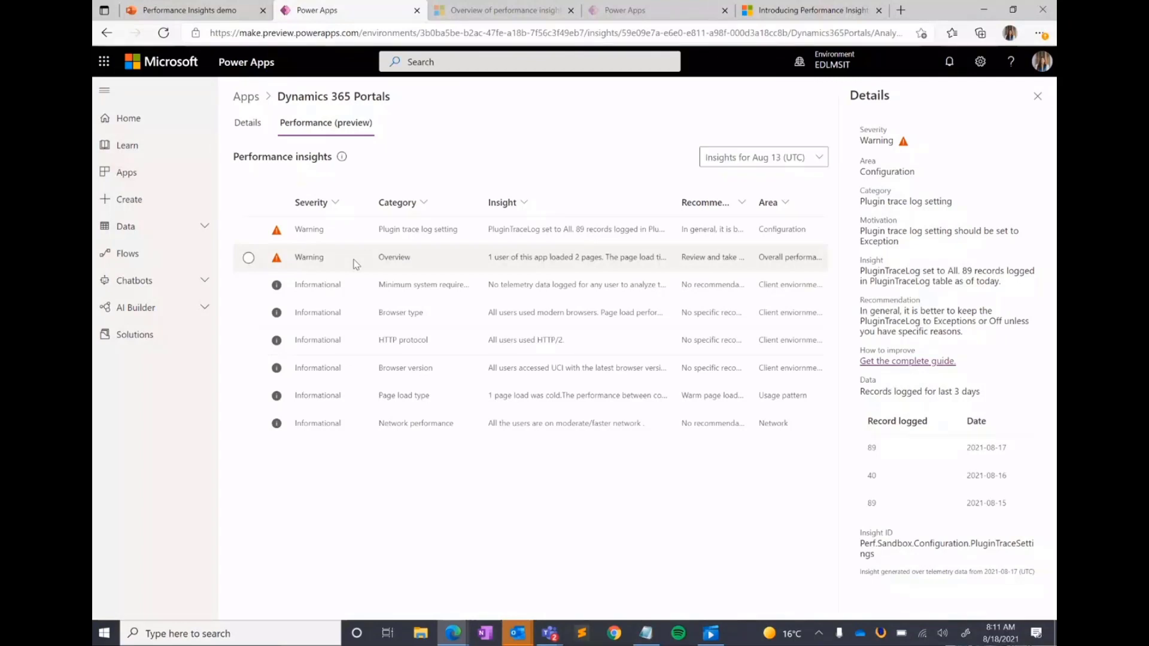
- Select the Overview warning row to show its overall performance and dominant tables summary
{"action": "left_click", "coordinate": [249, 258]}
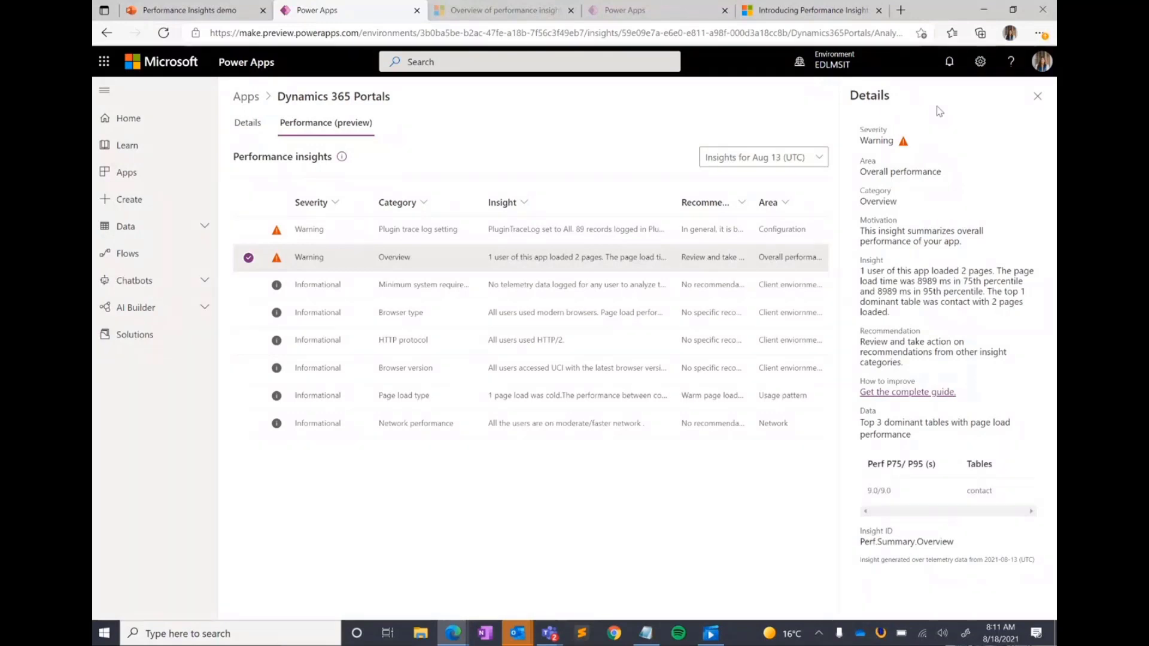
{"action": "mouse_move", "coordinate": [900, 211]}
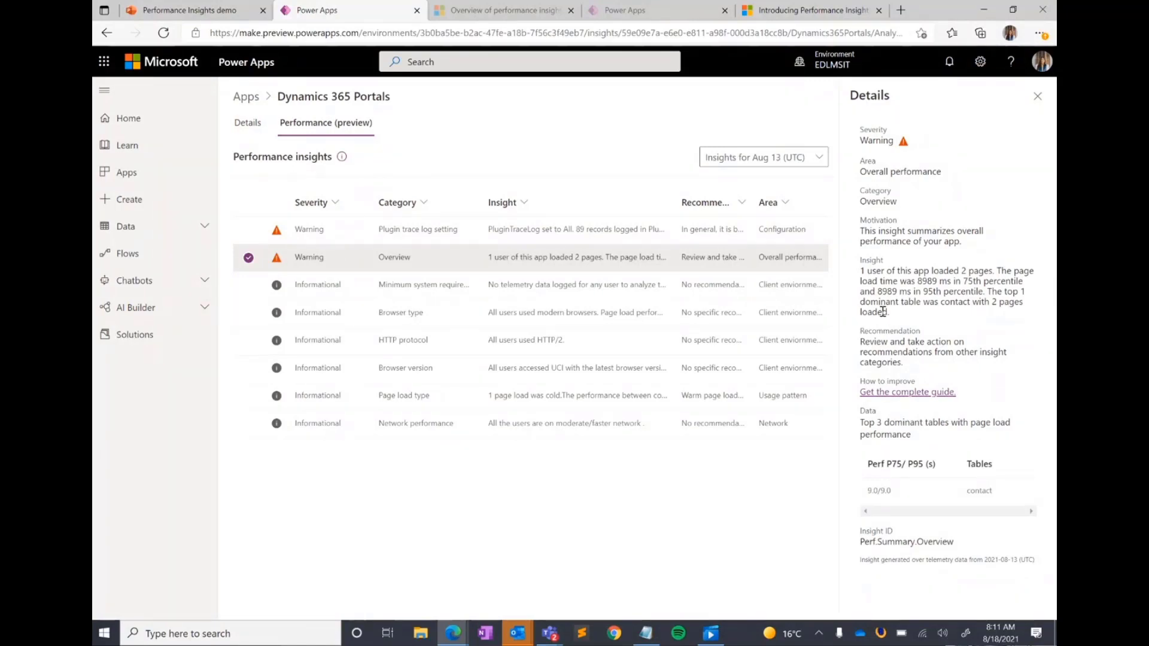
{"action": "mouse_move", "coordinate": [873, 327]}
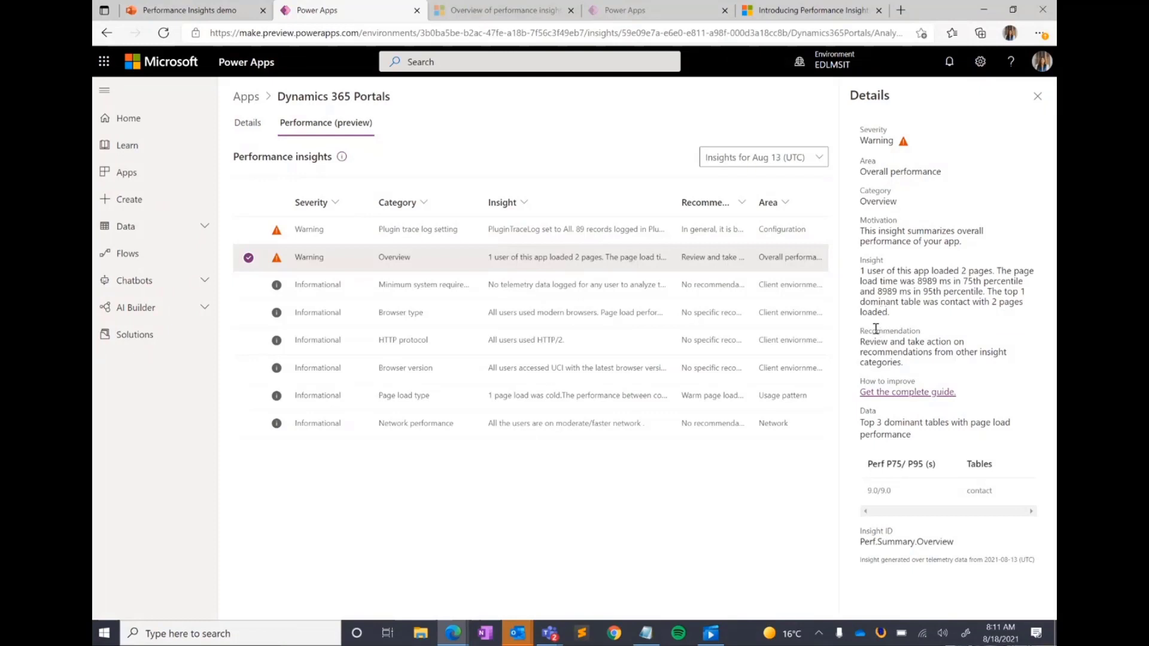
{"action": "mouse_move", "coordinate": [855, 336]}
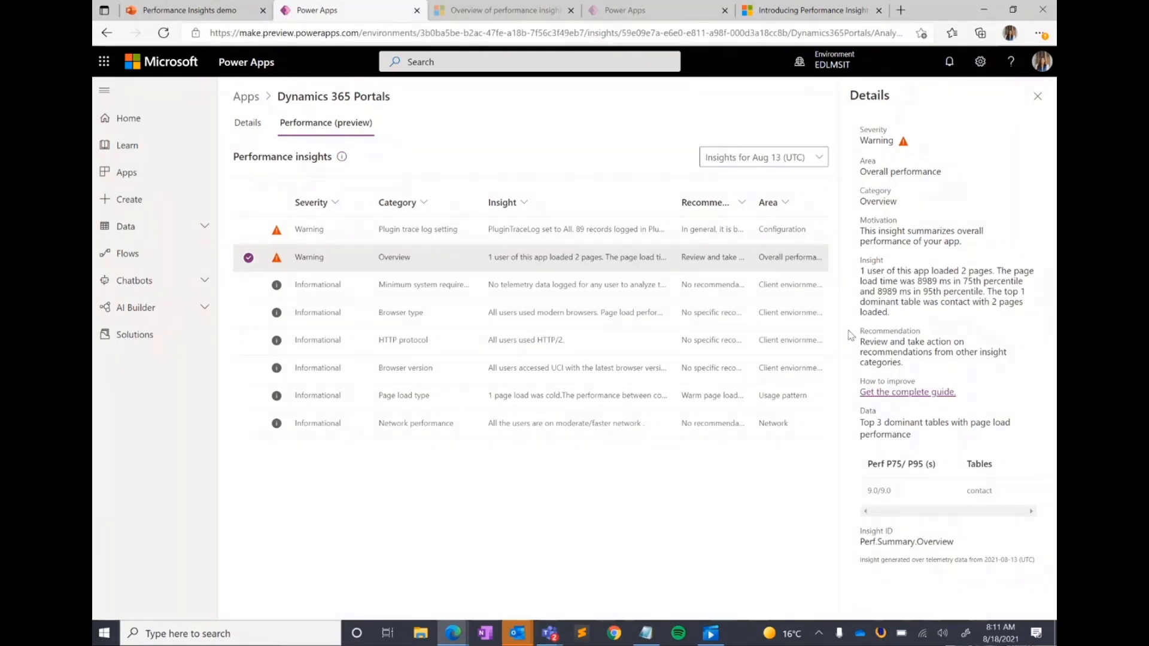
{"action": "mouse_move", "coordinate": [847, 333]}
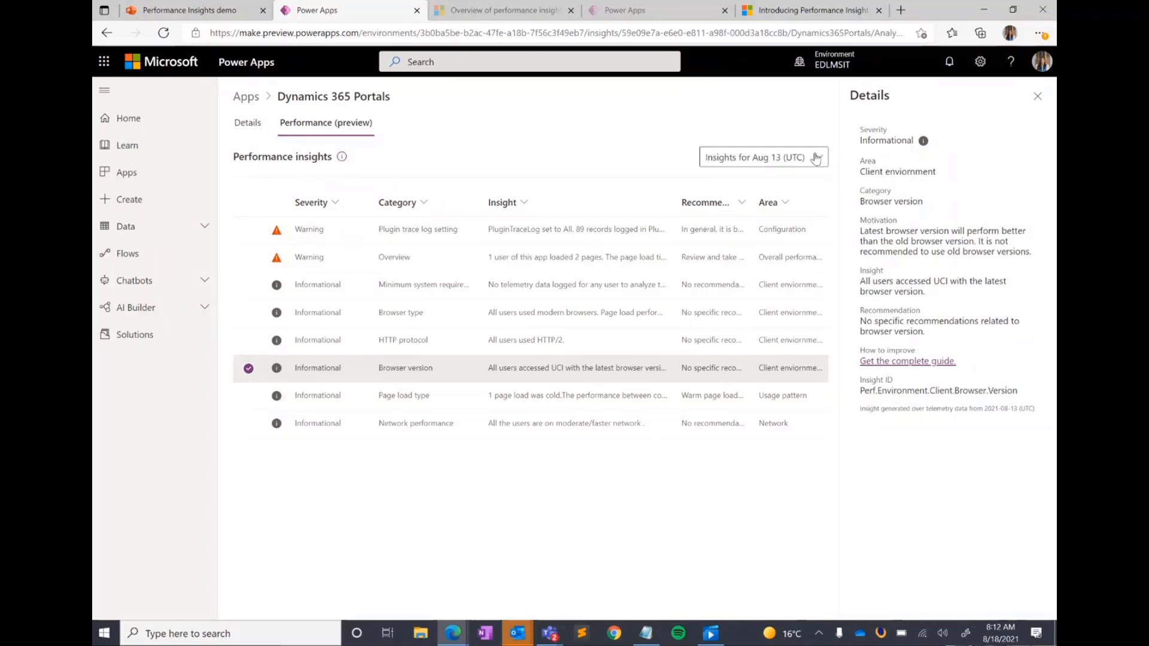
{"action": "mouse_move", "coordinate": [742, 148]}
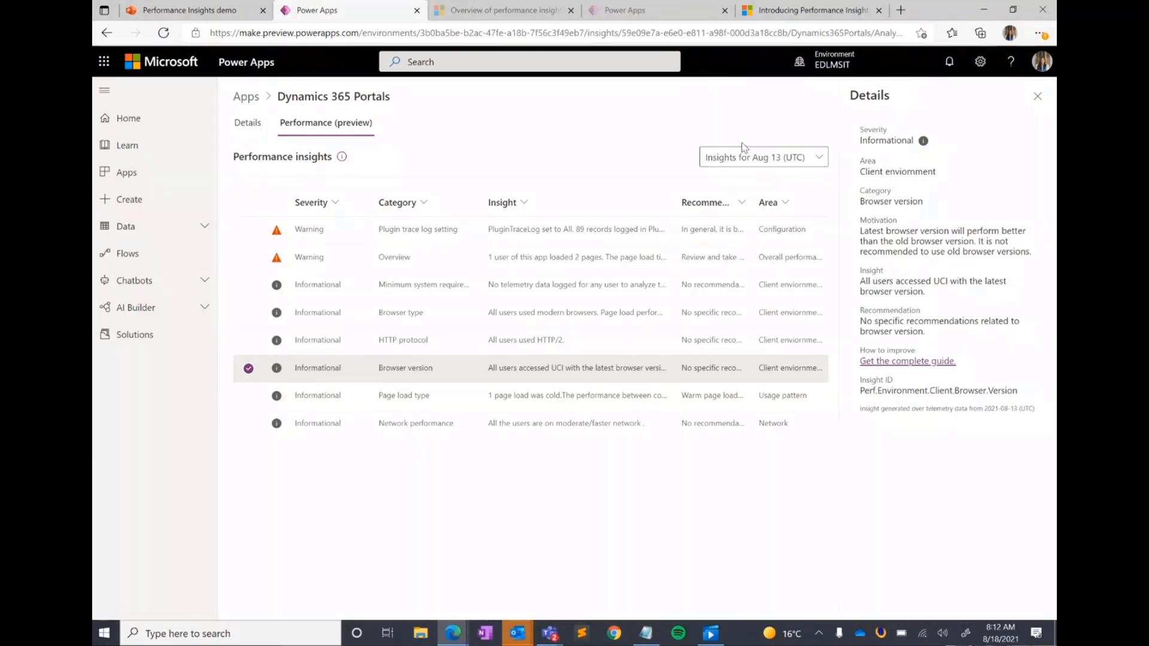
{"action": "mouse_move", "coordinate": [778, 139]}
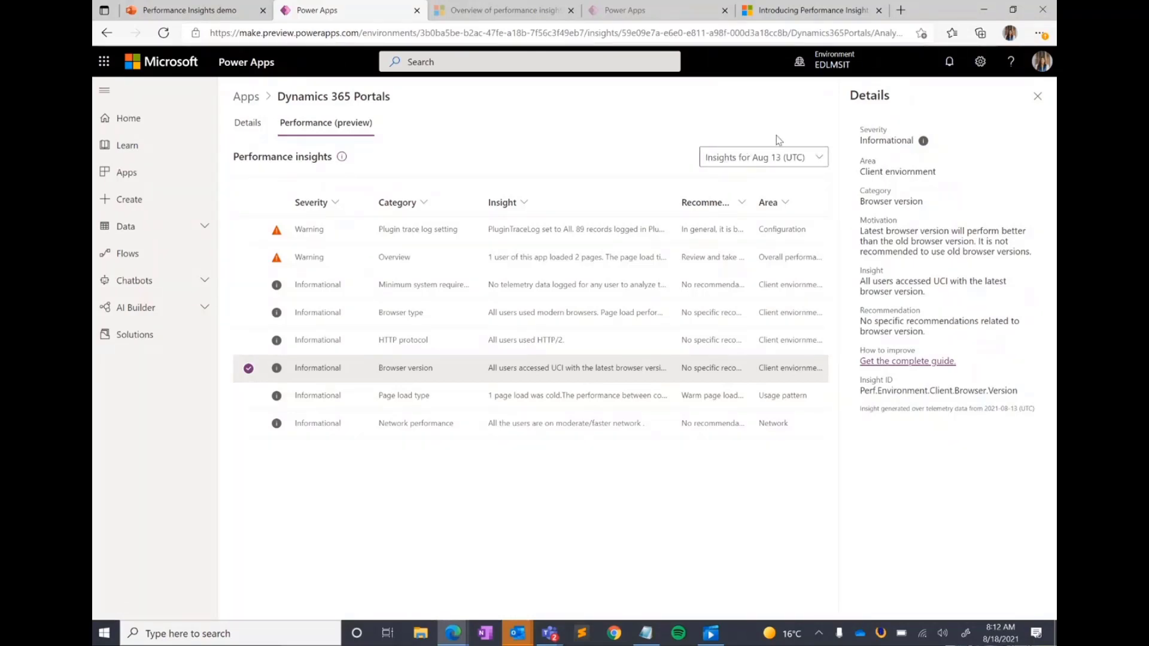
{"action": "mouse_move", "coordinate": [780, 162]}
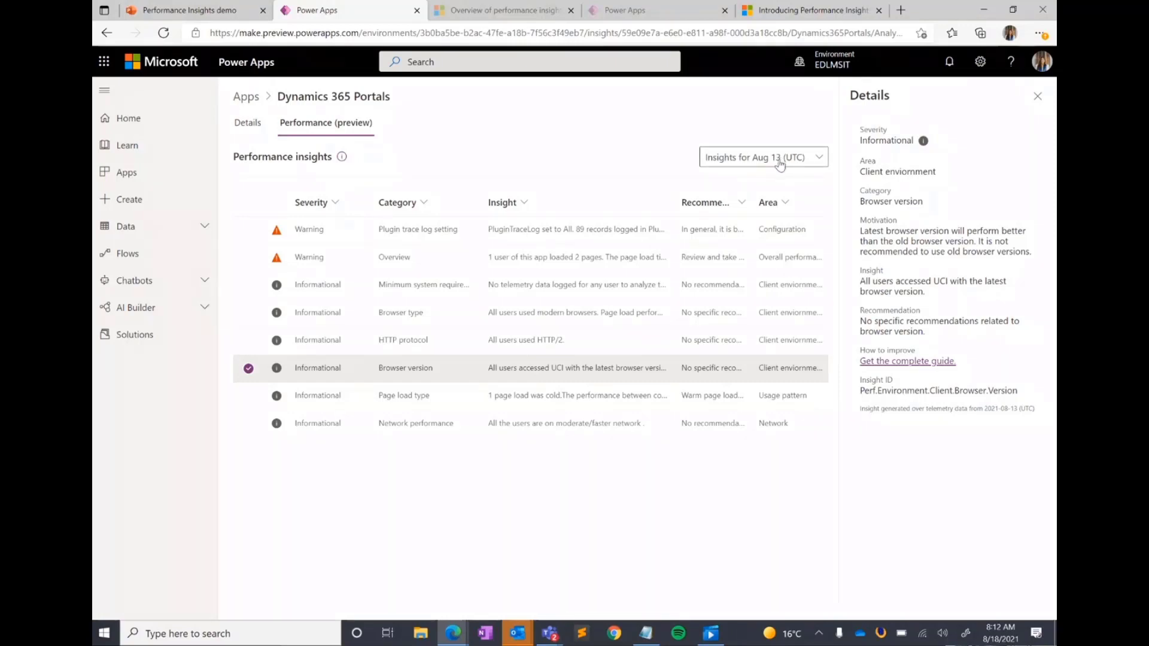
{"action": "mouse_move", "coordinate": [776, 141]}
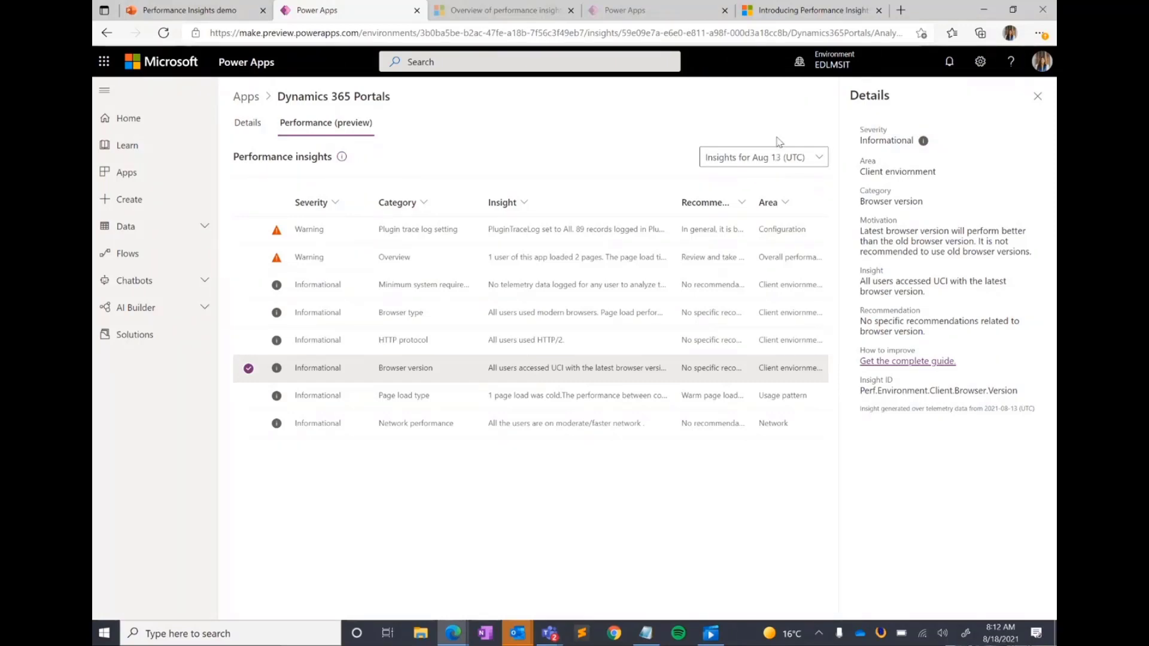
{"action": "mouse_move", "coordinate": [557, 168]}
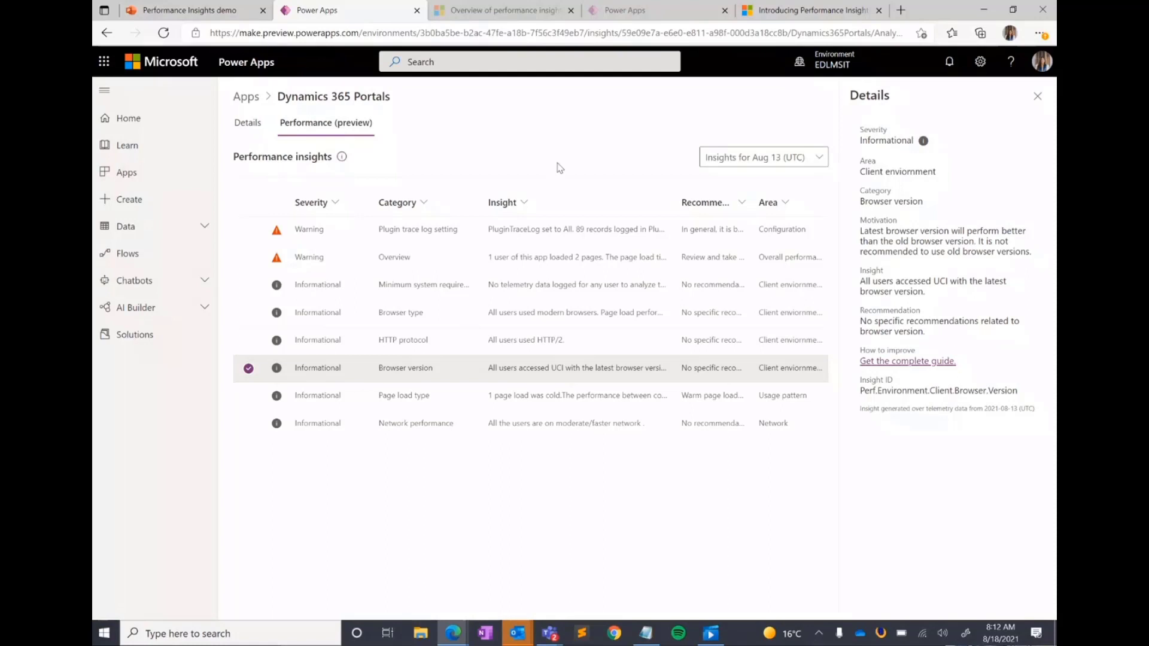
{"action": "mouse_move", "coordinate": [554, 640]}
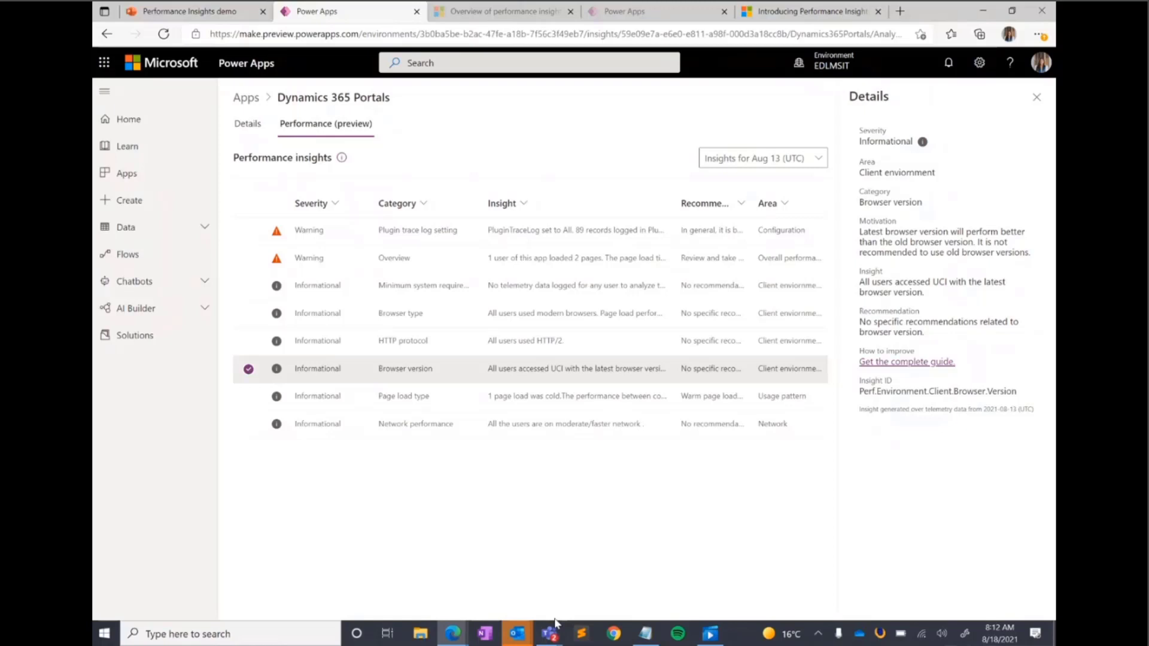
- Bring up the Microsoft Docs performance insights overview and scroll to 'How insights are generated'
{"action": "left_click", "coordinate": [503, 11]}
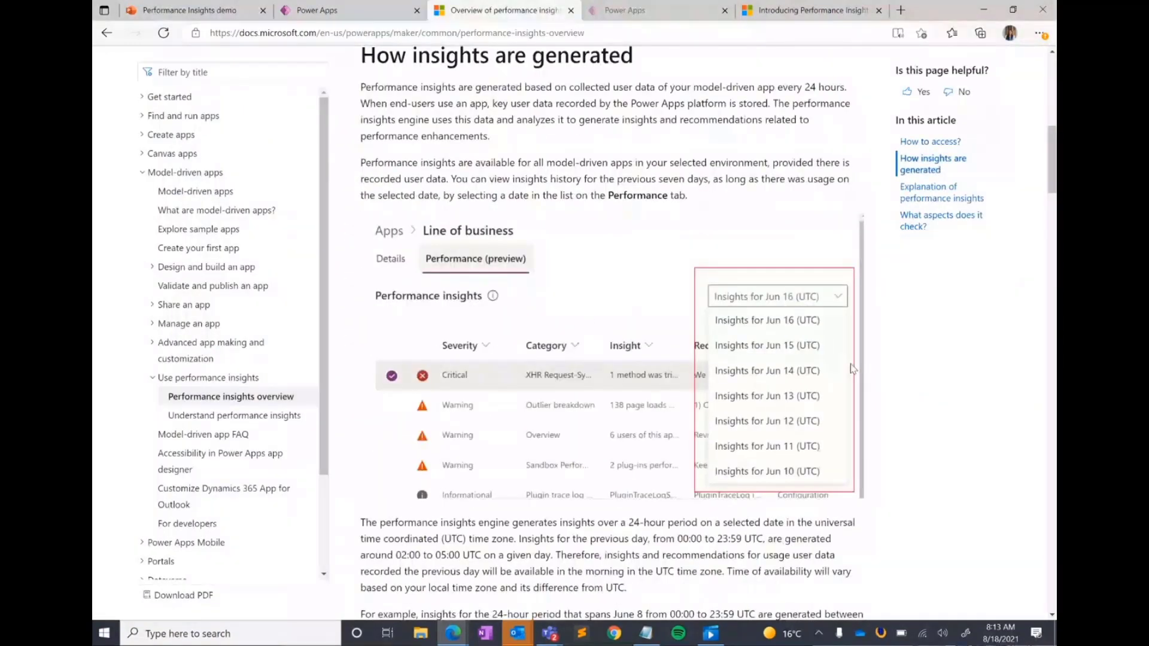
{"action": "scroll", "scroll_direction": "down", "scroll_amount": 3}
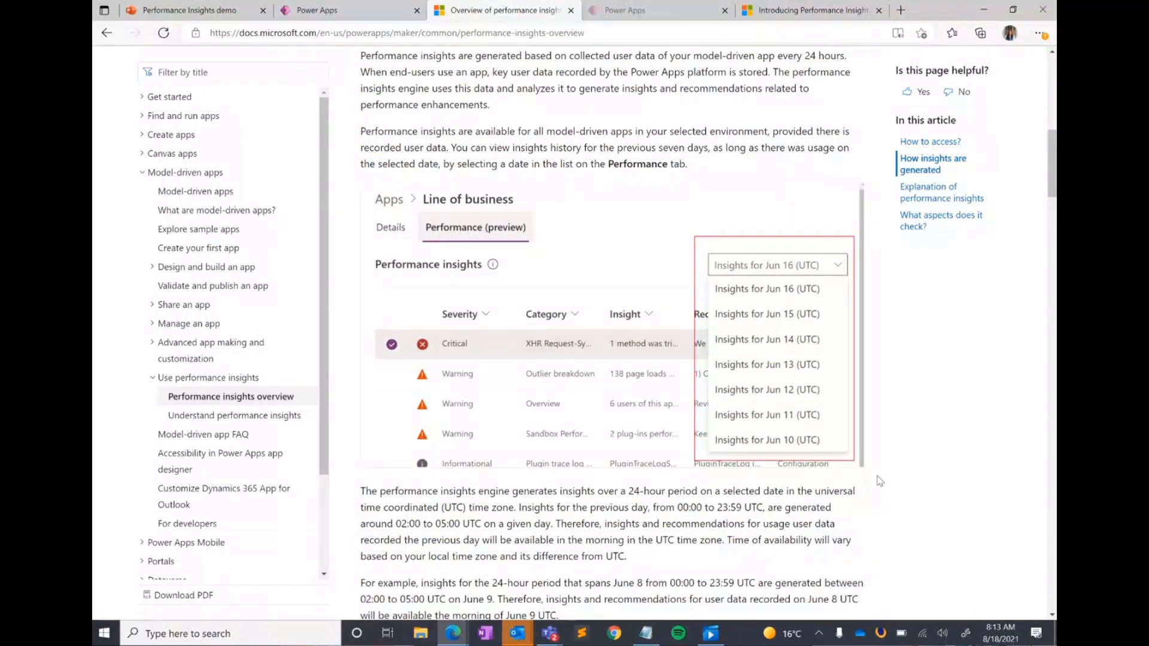
{"action": "mouse_move", "coordinate": [539, 539]}
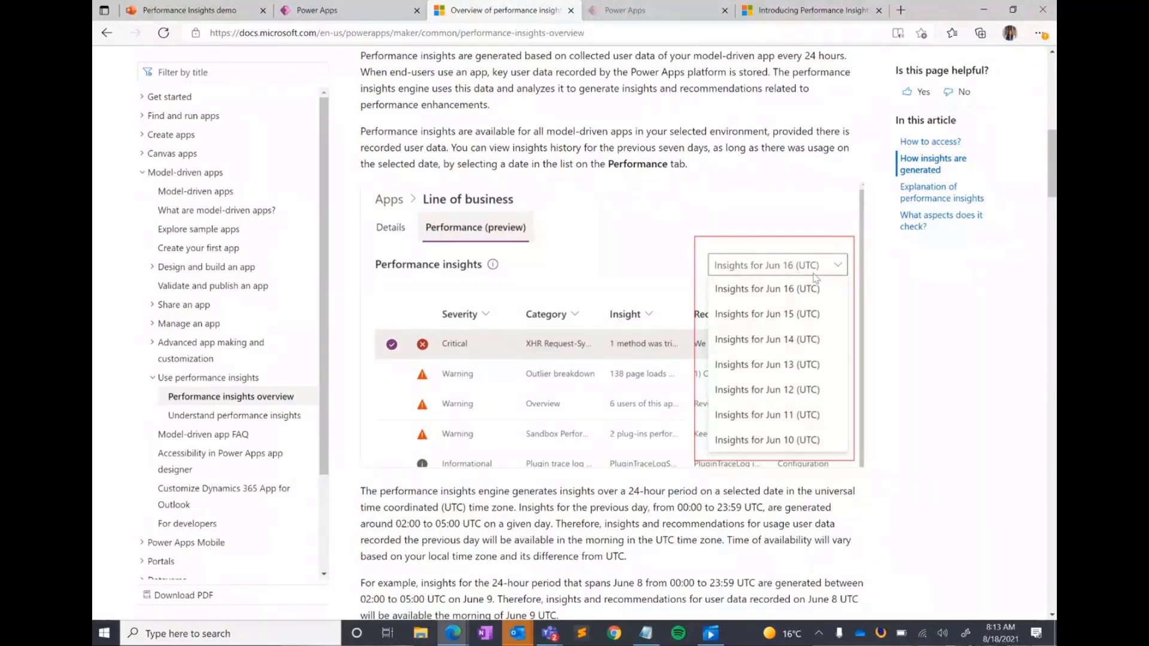
{"action": "mouse_move", "coordinate": [943, 449]}
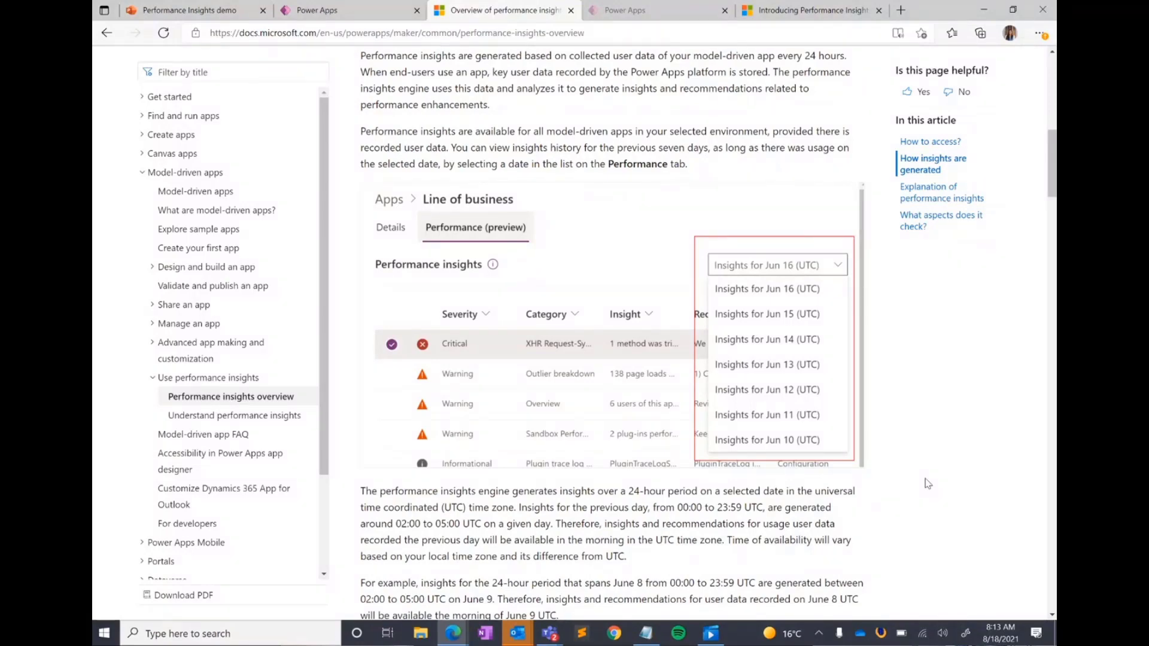
{"action": "mouse_move", "coordinate": [917, 426]}
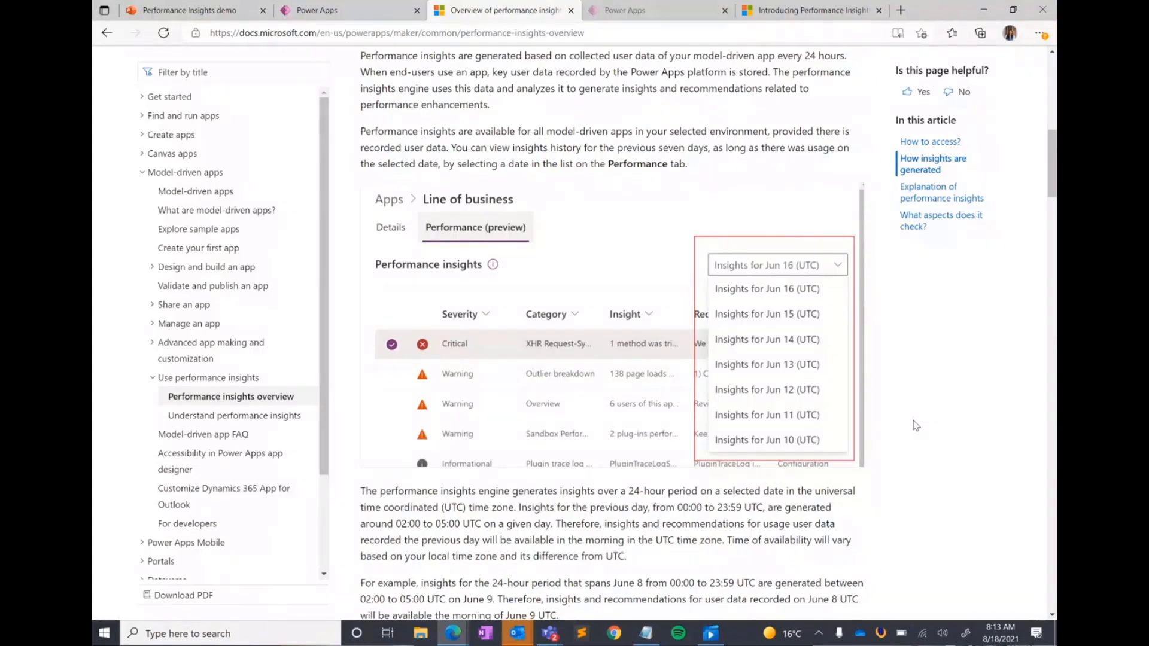
{"action": "scroll", "scroll_direction": "down", "scroll_amount": 3}
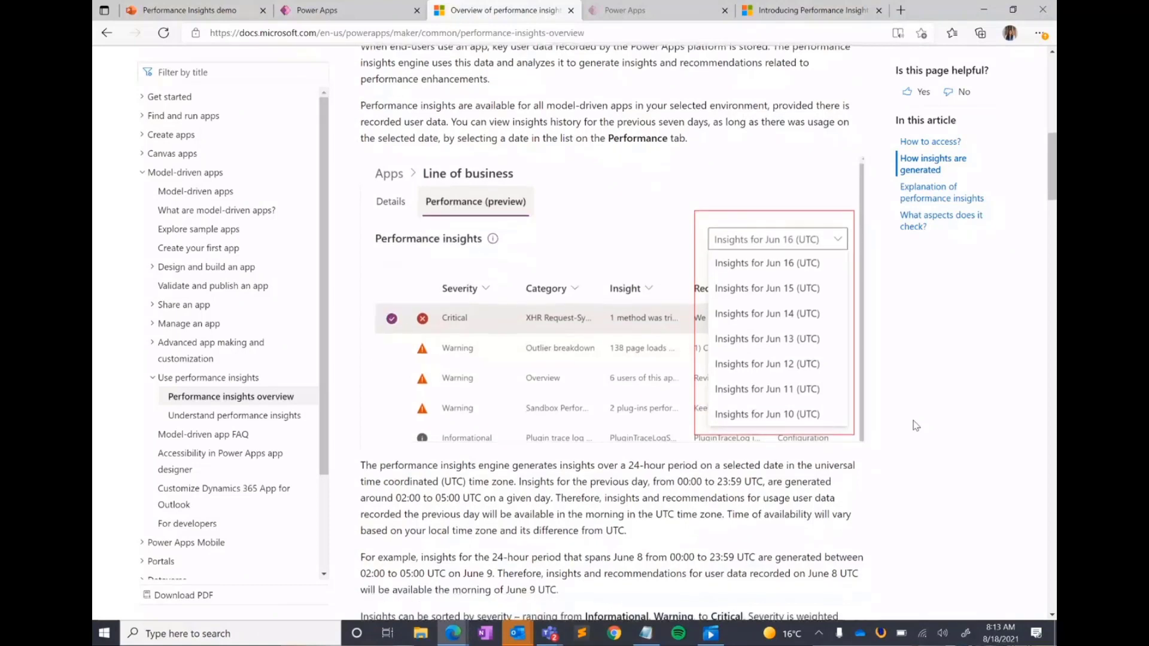
{"action": "scroll", "scroll_direction": "down", "scroll_amount": 3}
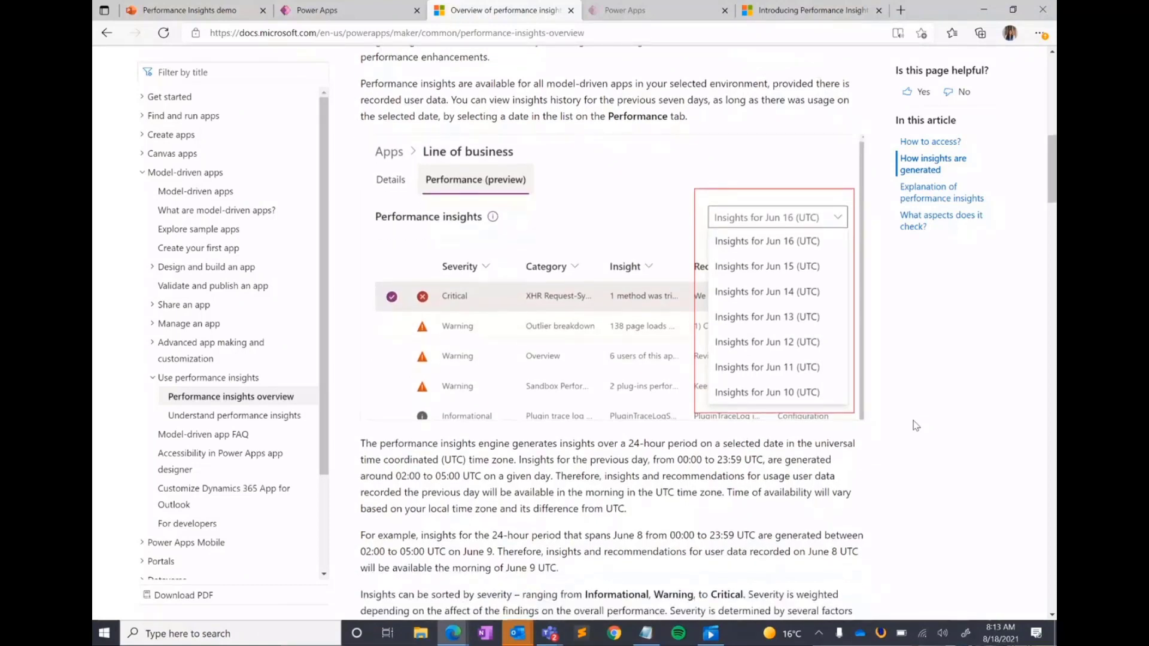
{"action": "scroll", "scroll_direction": "down", "scroll_amount": 3}
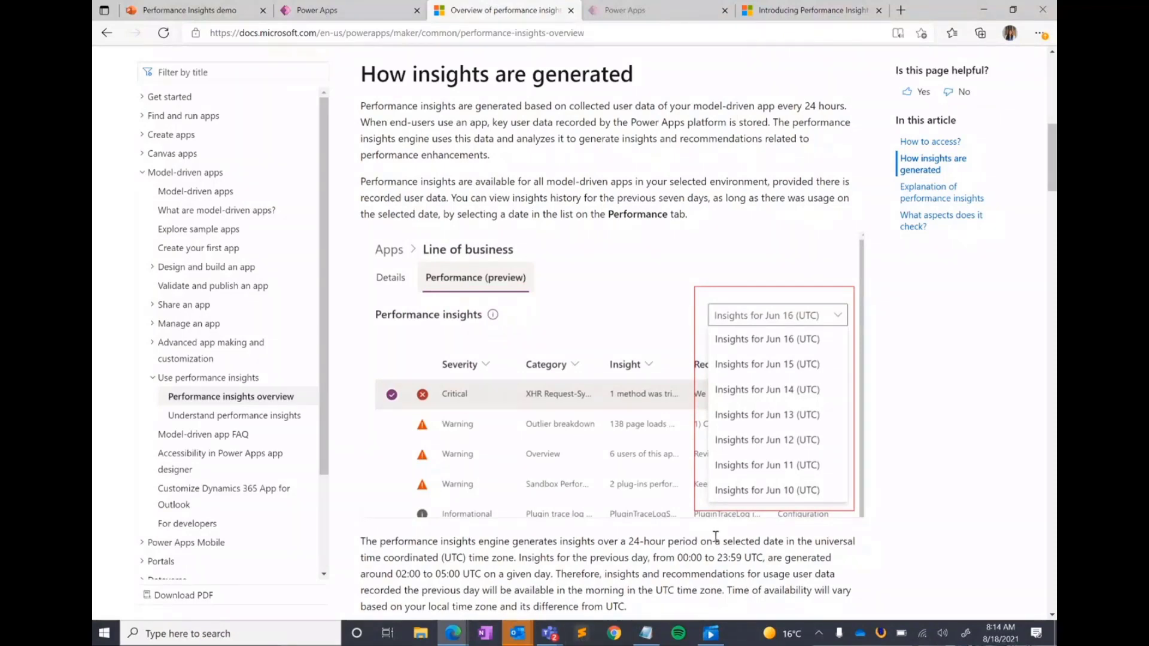
{"action": "mouse_move", "coordinate": [958, 474]}
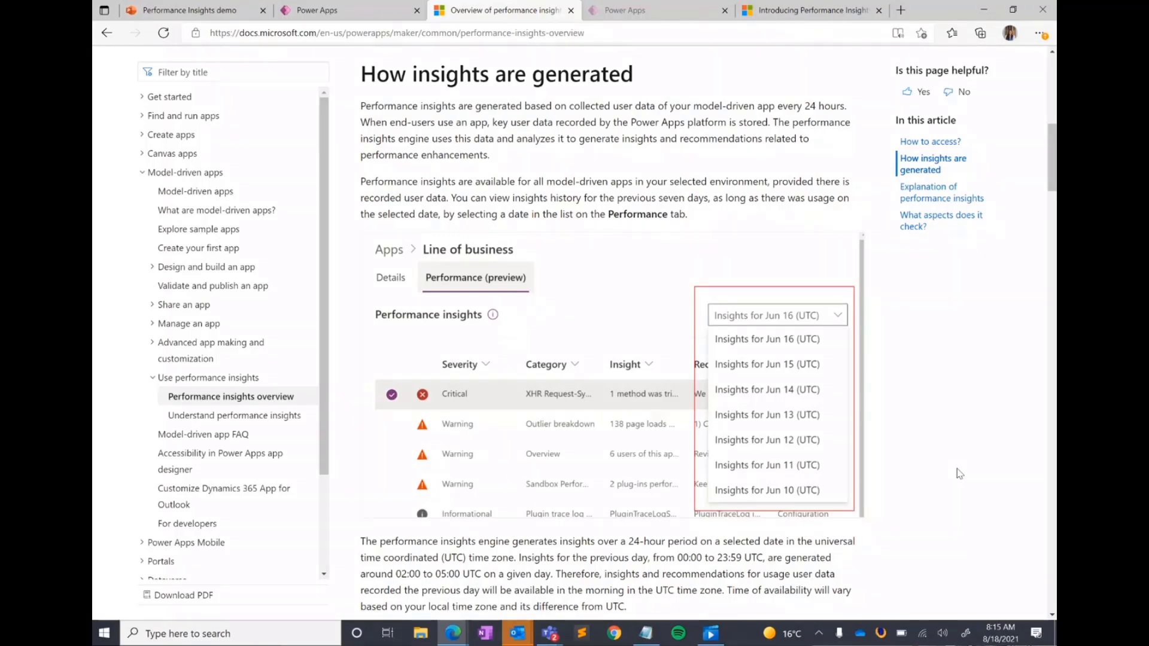
{"action": "mouse_move", "coordinate": [1017, 559]}
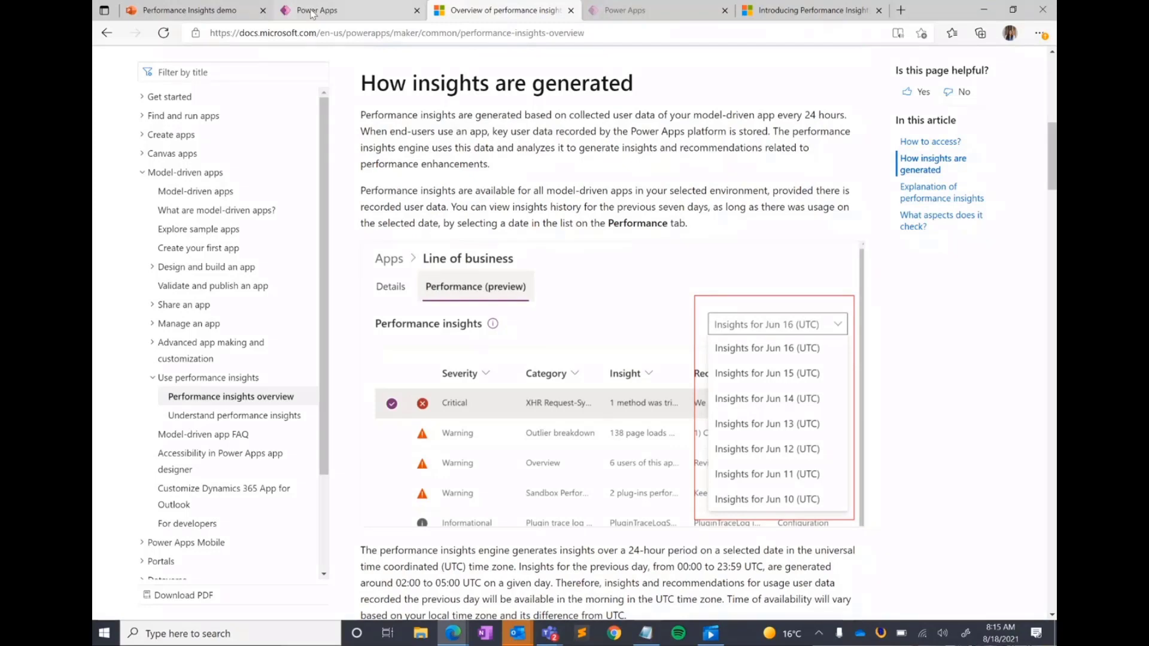
- Return to the Power Apps insights grid with Browser version details still showing
{"action": "left_click", "coordinate": [316, 10]}
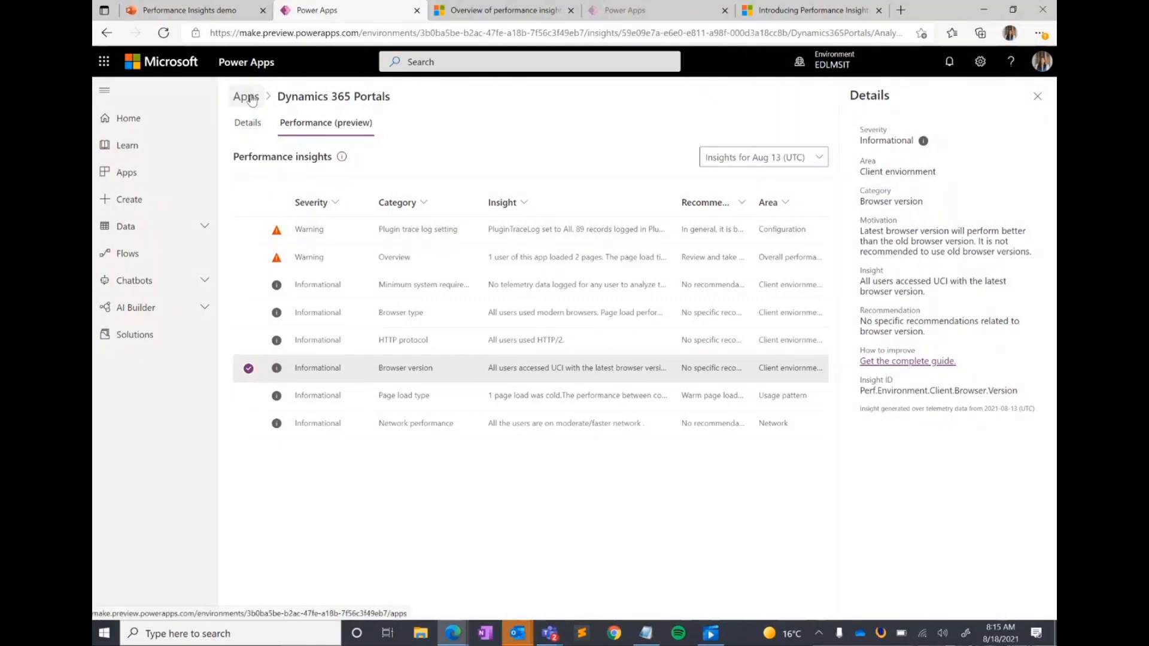
{"action": "mouse_move", "coordinate": [579, 98]}
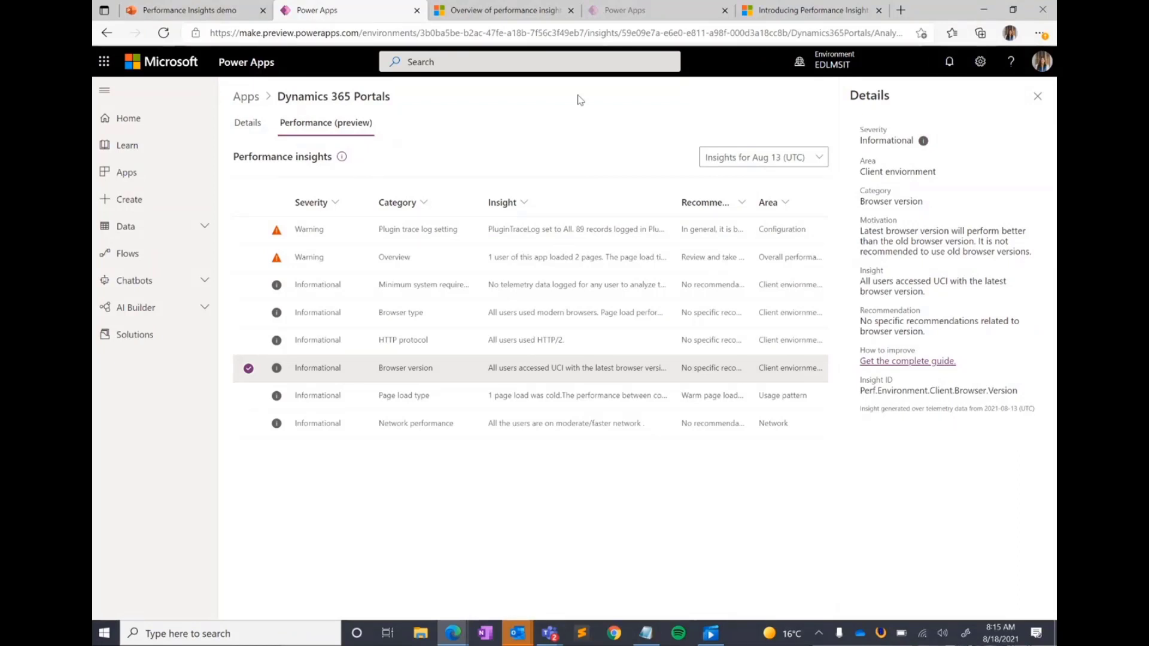
{"action": "mouse_move", "coordinate": [591, 552]}
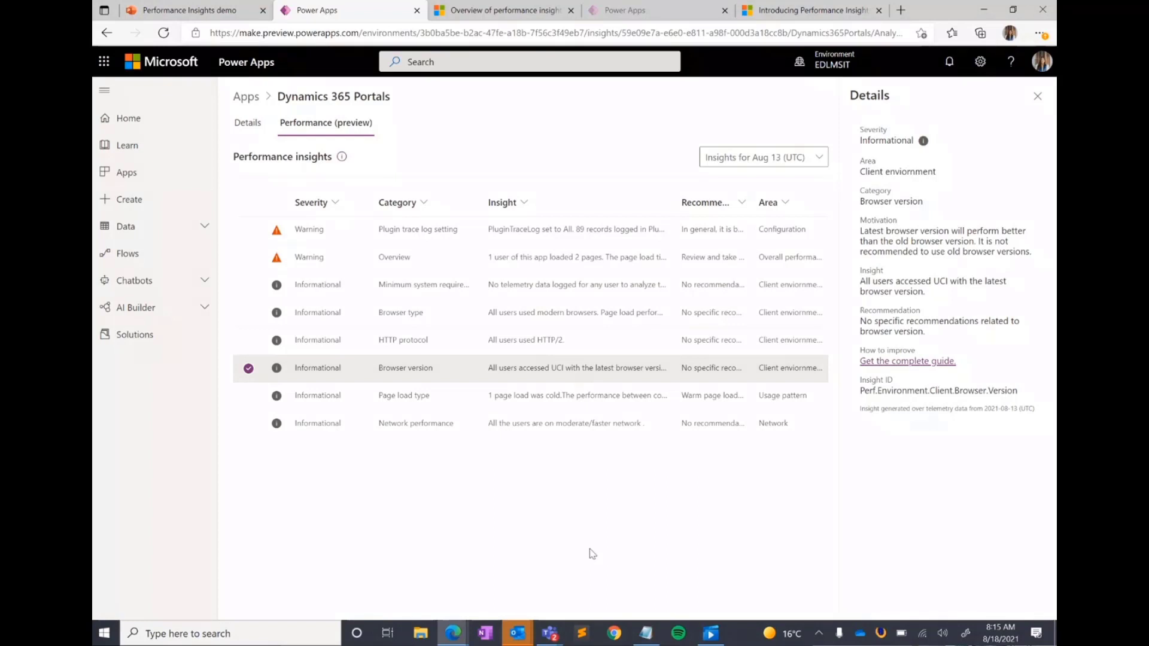